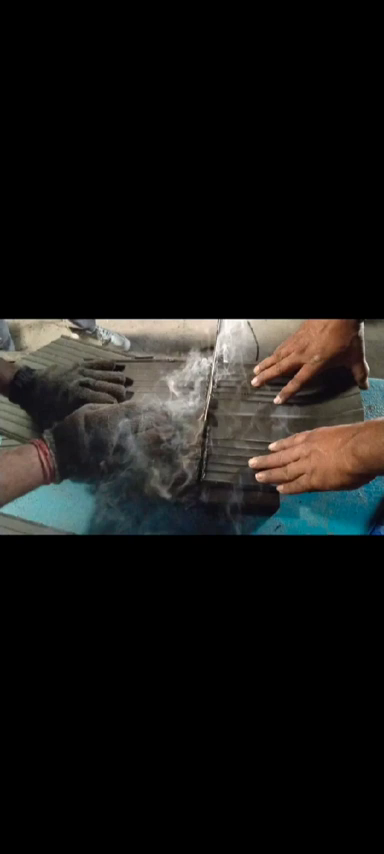
Step: Reveal the seek bar, pause button and elapsed time over the playing PVC joining clip
left_click(192, 430)
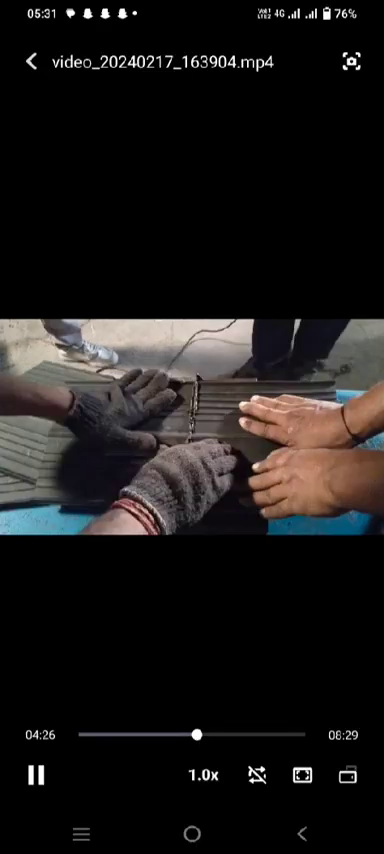